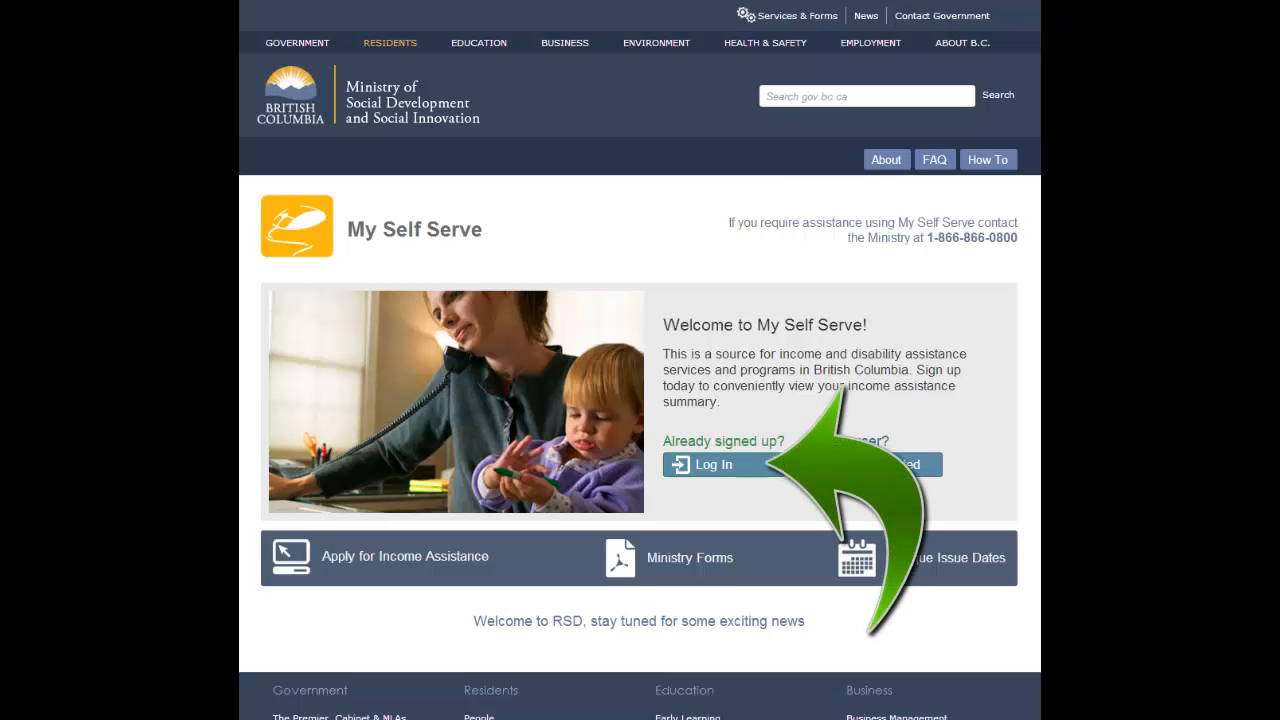
pyautogui.click(694, 464)
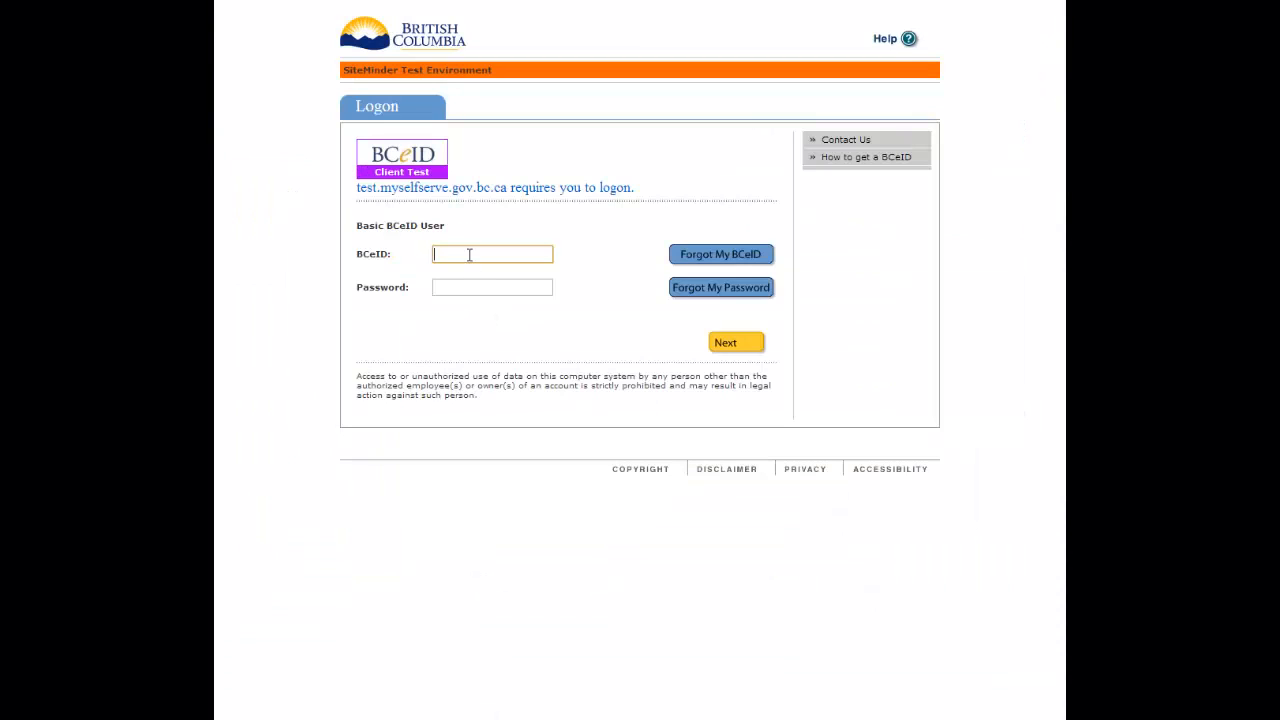
pyautogui.write('aprcprsd')
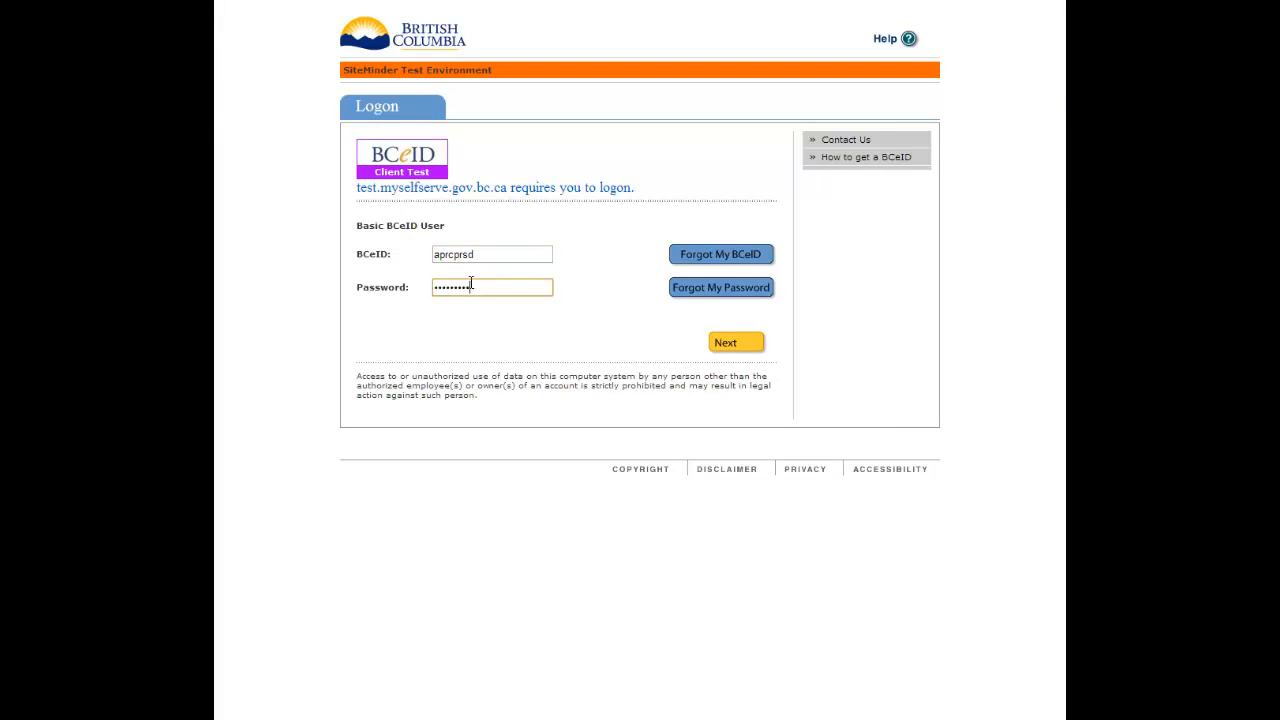
# Log in and open the Jan02-14 'Welcome to the Portal' message.
pyautogui.click(735, 341)
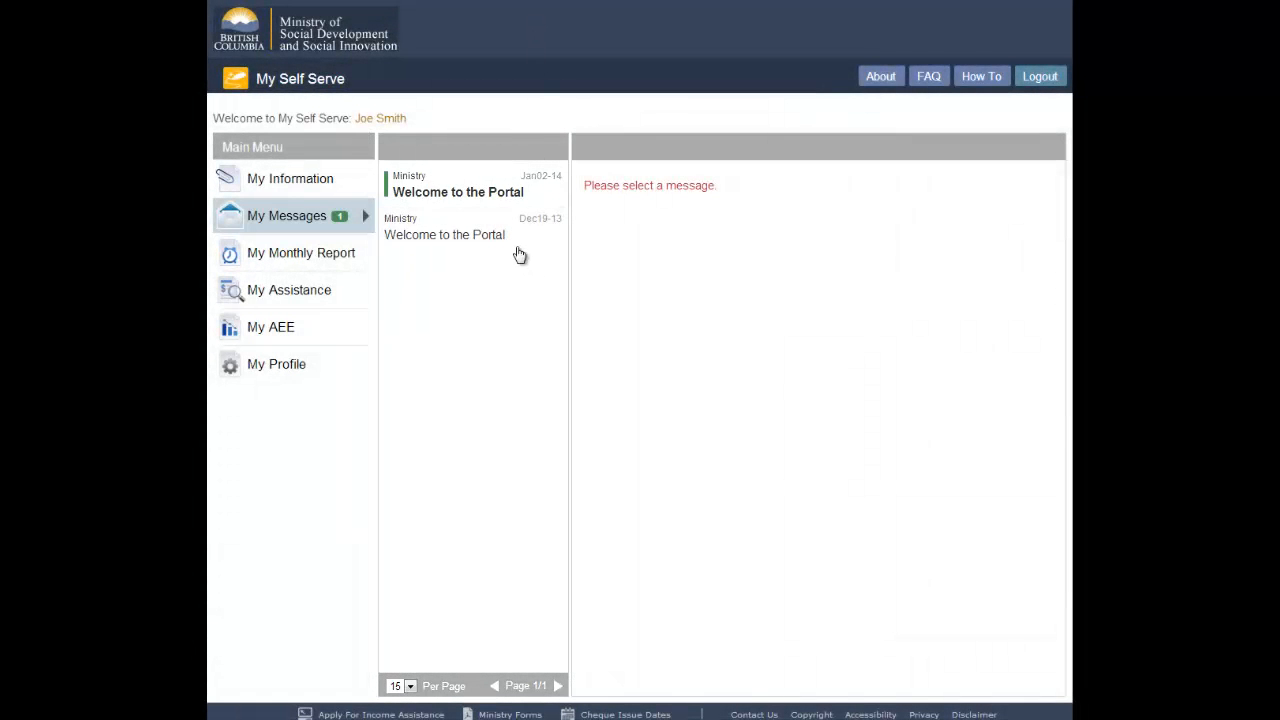
pyautogui.click(445, 234)
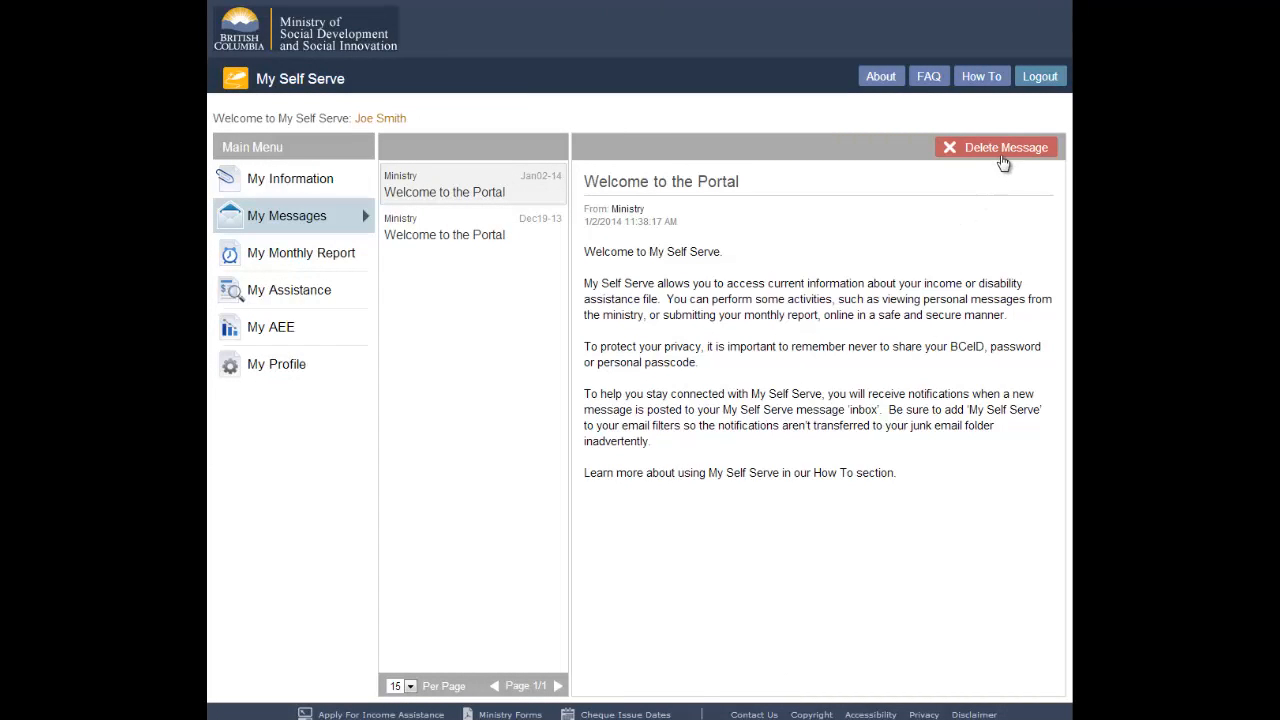
# Delete the January 'Welcome to the Portal' message and confirm with OK.
pyautogui.click(1006, 147)
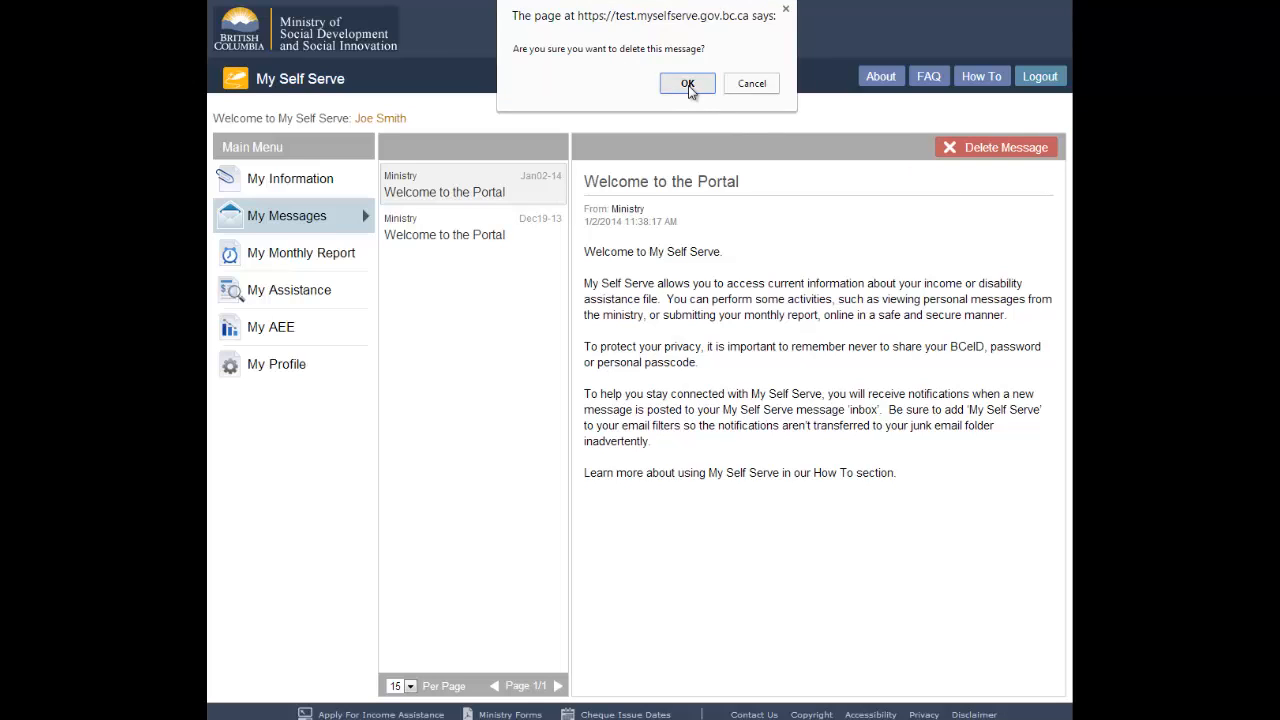
pyautogui.click(687, 83)
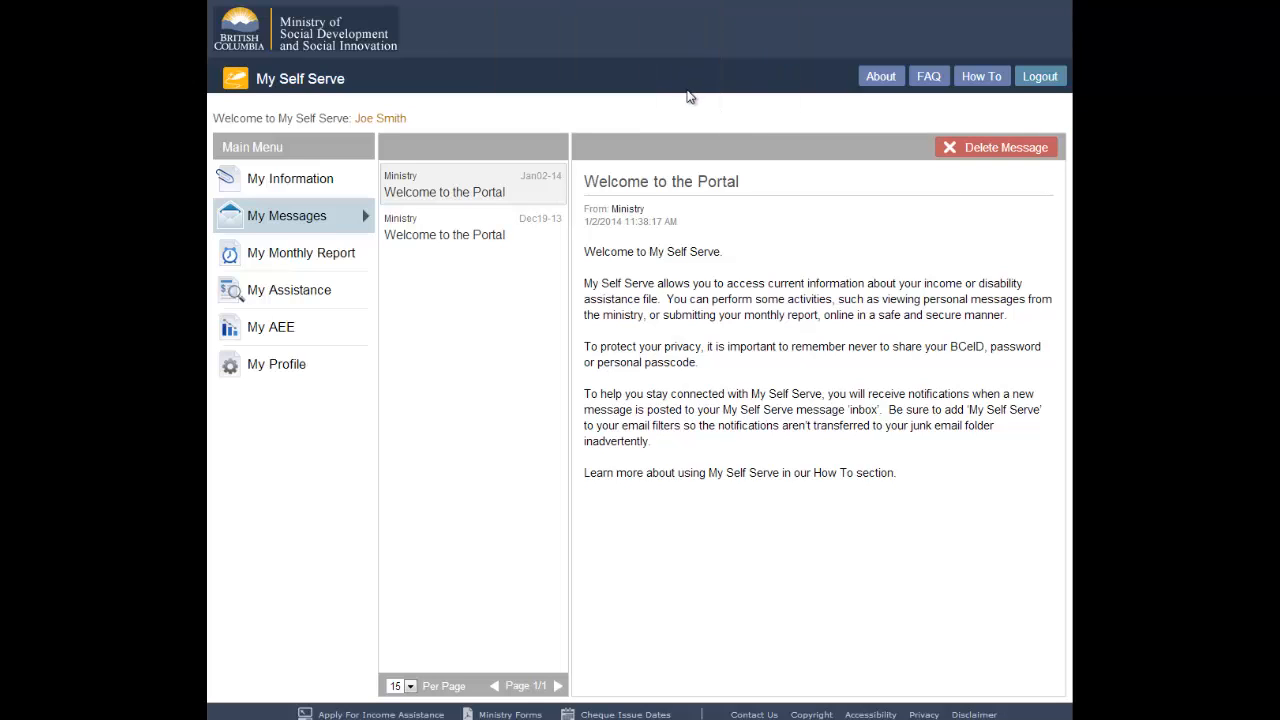
pyautogui.click(996, 147)
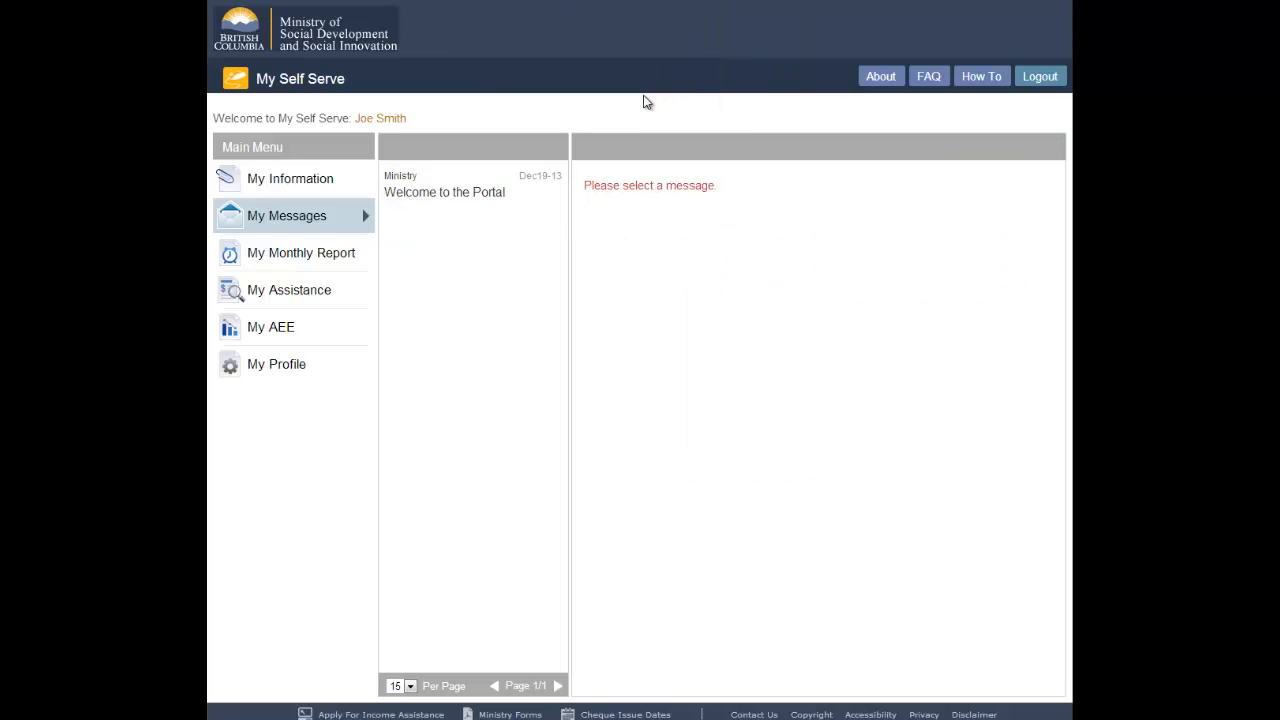
# Open the remaining Dec19-13 'Welcome to the Portal' message.
pyautogui.click(444, 192)
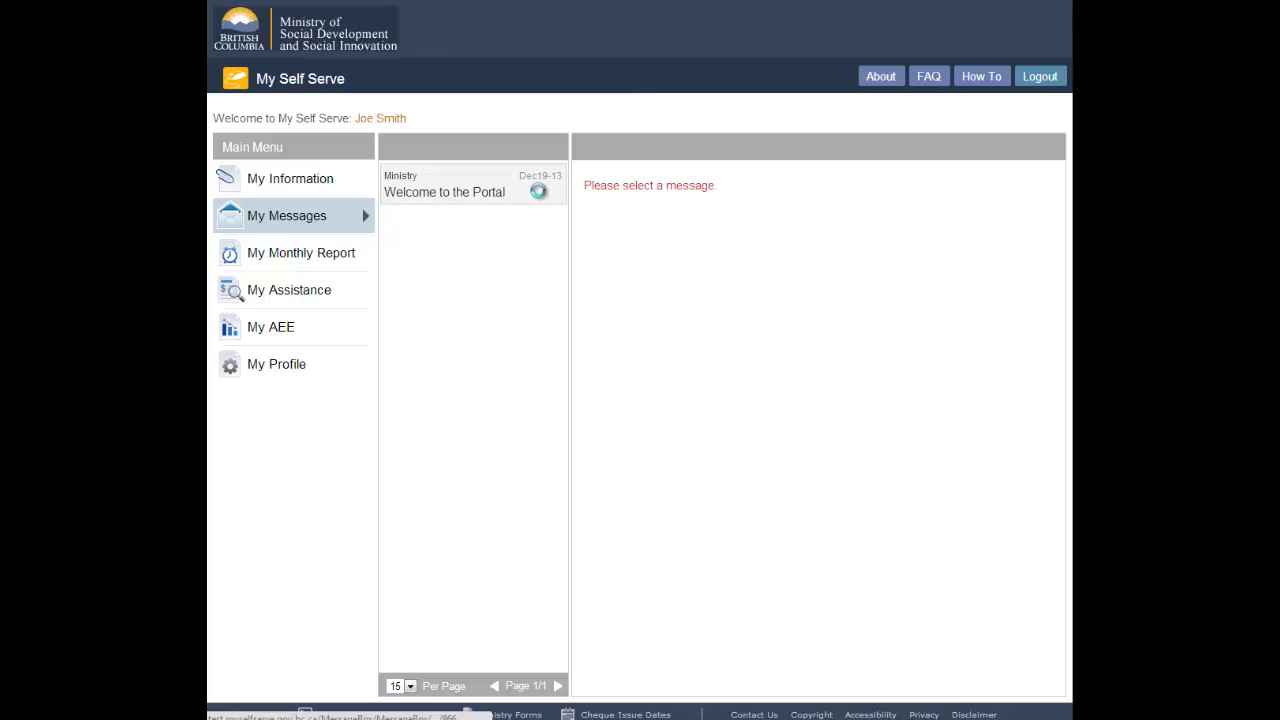
pyautogui.click(444, 192)
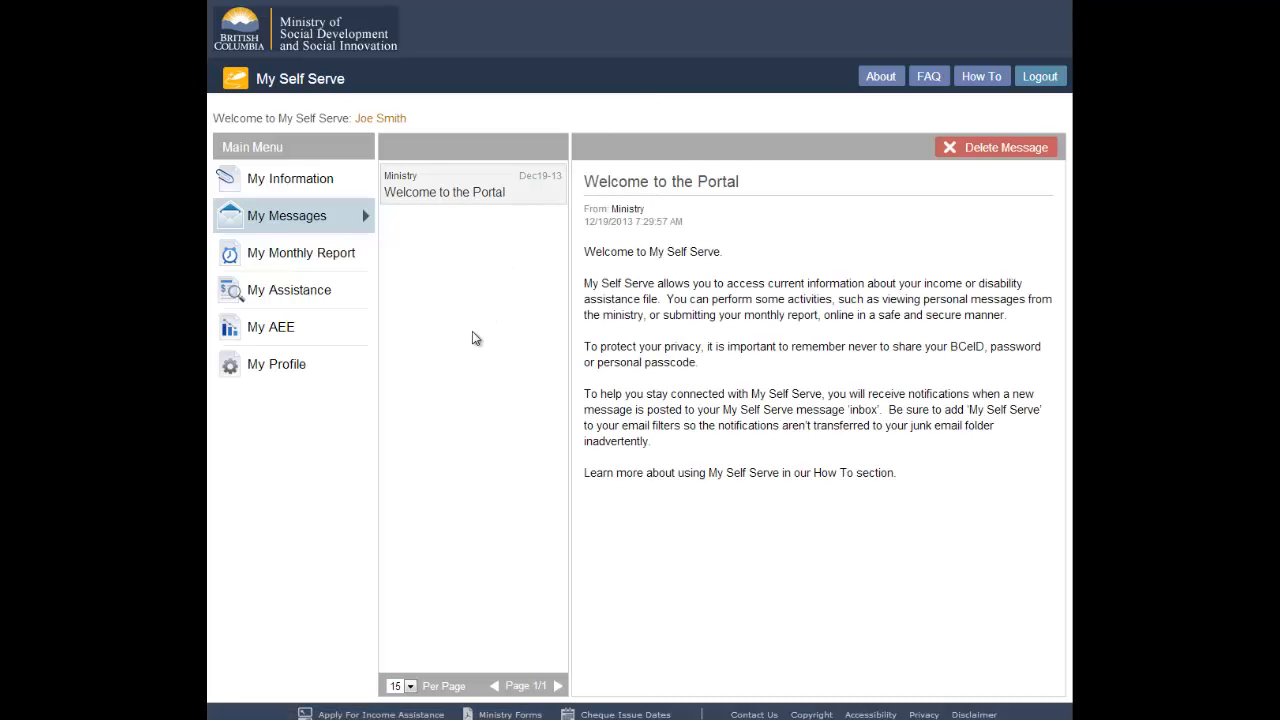